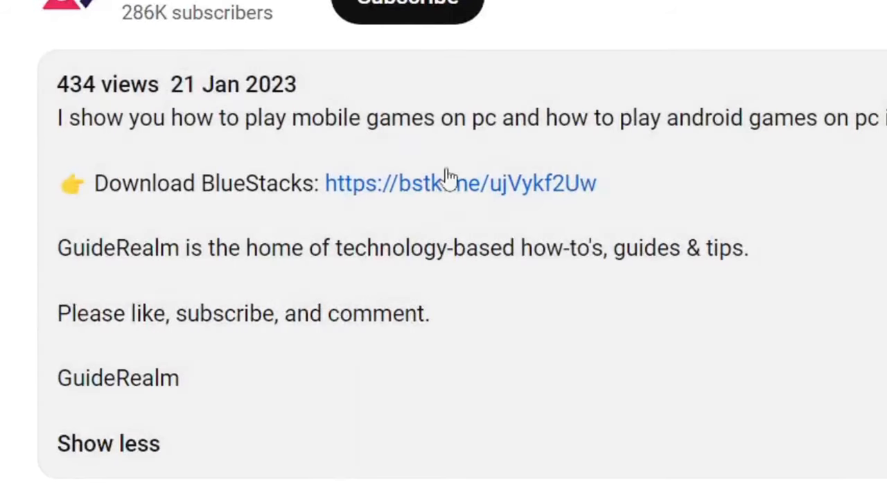
Step: Follow the bstk.me Download BlueStacks link in the video's pinned comment
scroll("down", 3)
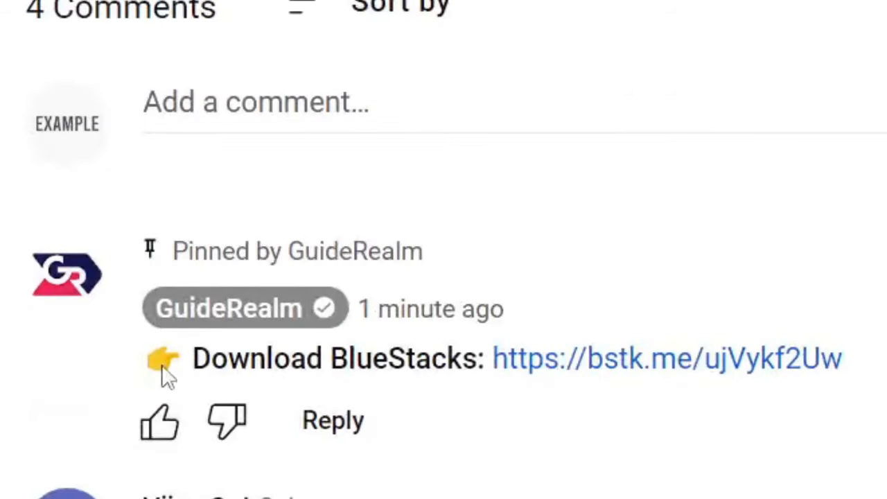
left_click(666, 358)
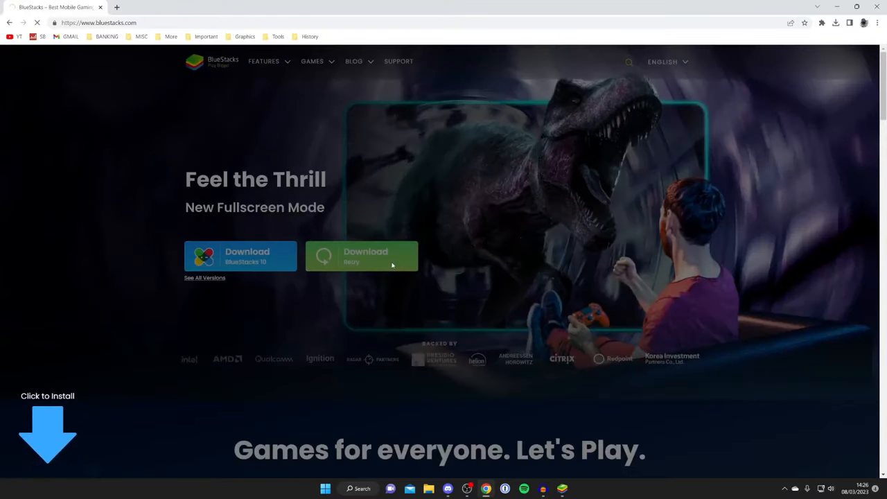
Step: Download the BlueStacks installer from the bluestacks.com homepage banner
left_click(836, 22)
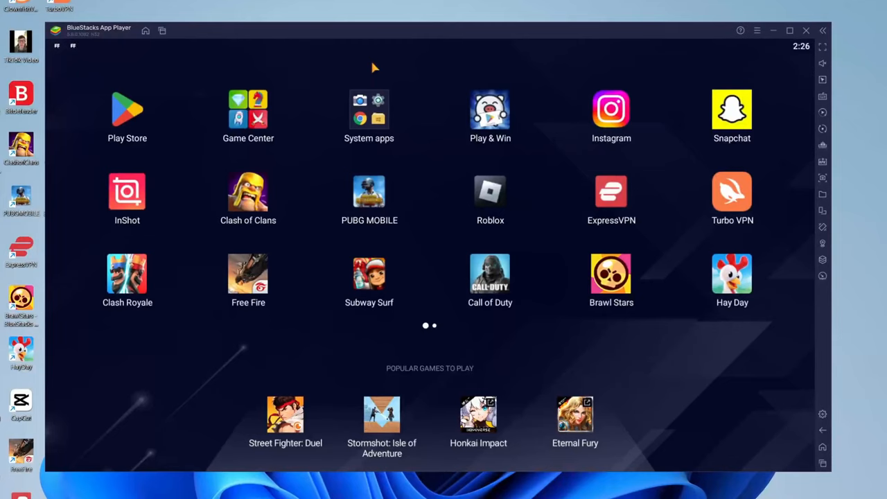
mouse_move(521, 94)
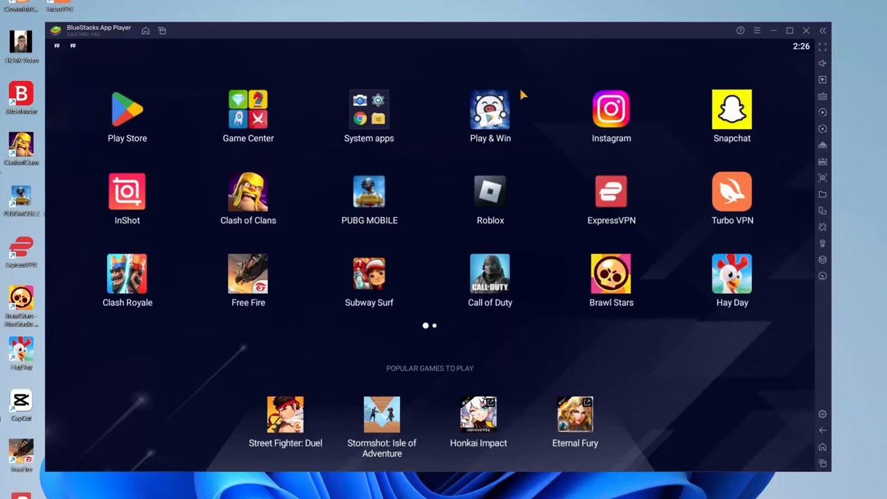
mouse_move(802, 165)
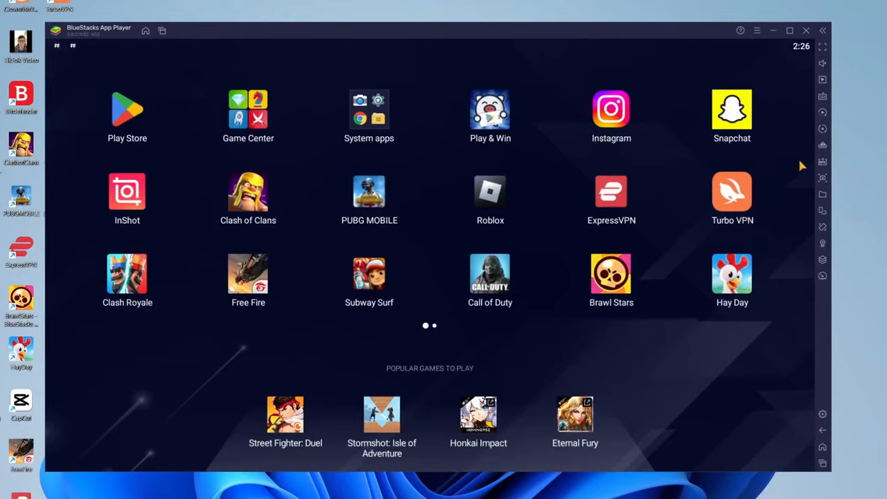
mouse_move(824, 162)
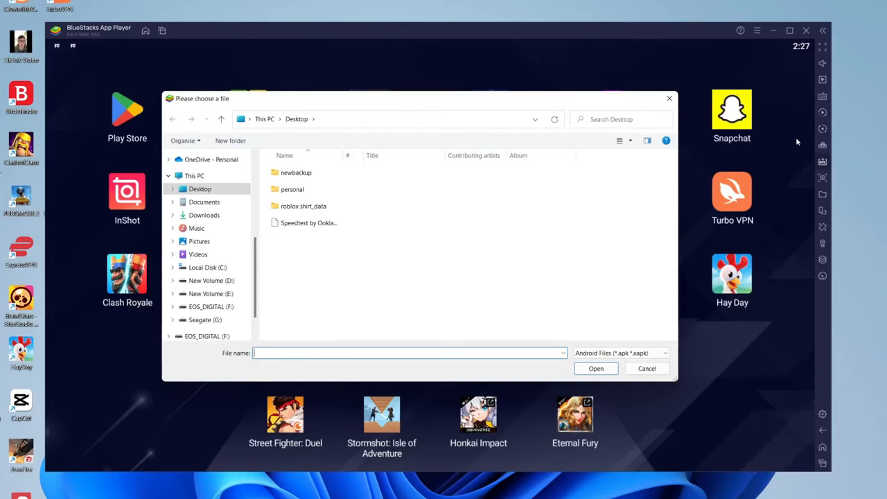
mouse_move(222, 225)
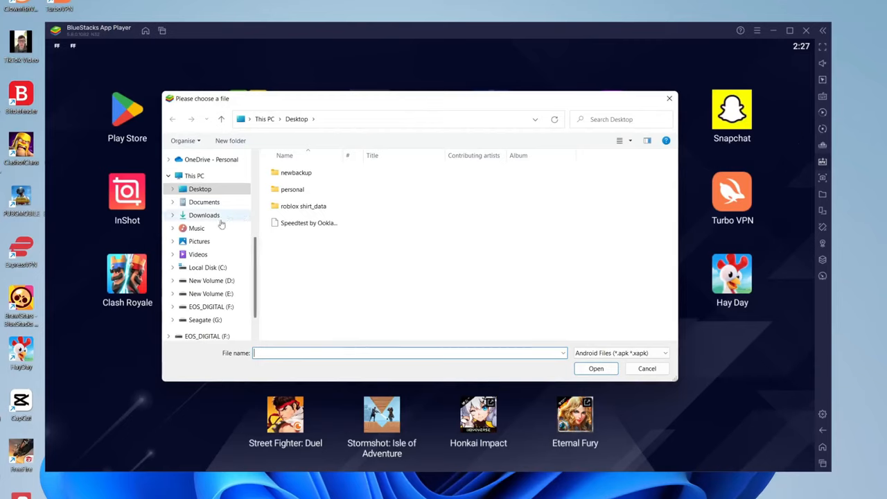
Step: Select the WhatsApp Messenger .apk in Downloads and start installing it
left_click(204, 215)
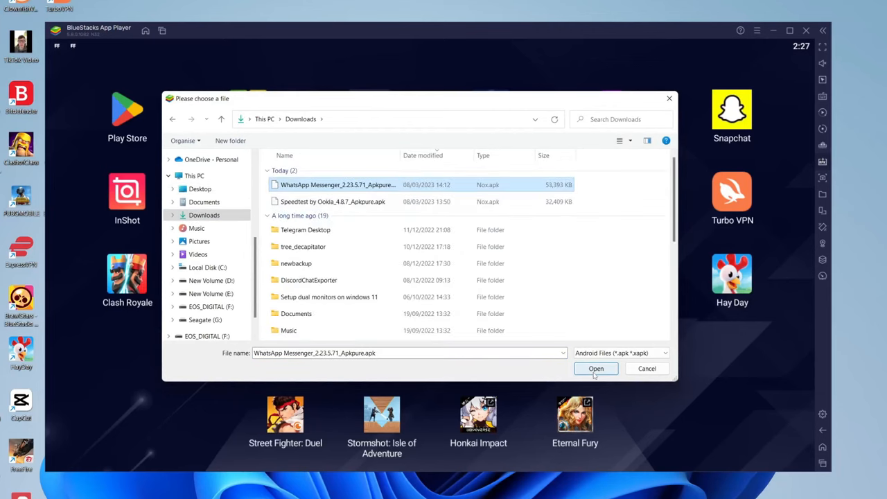
left_click(596, 369)
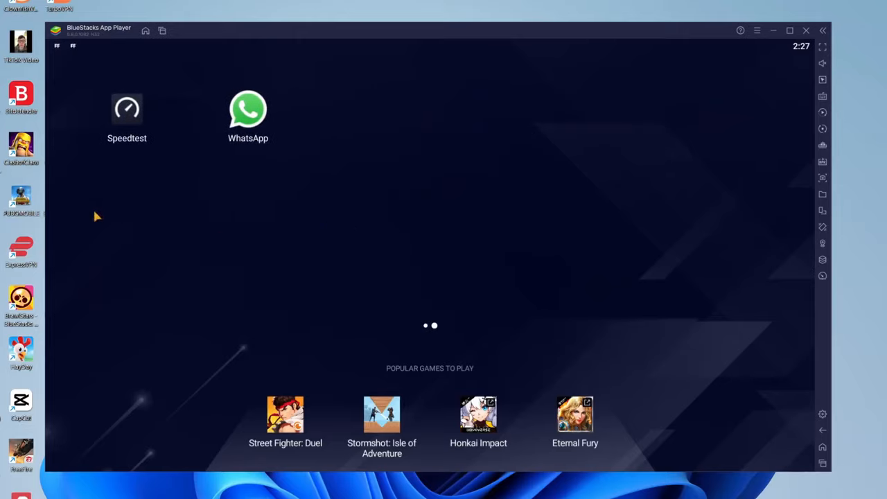
mouse_move(250, 116)
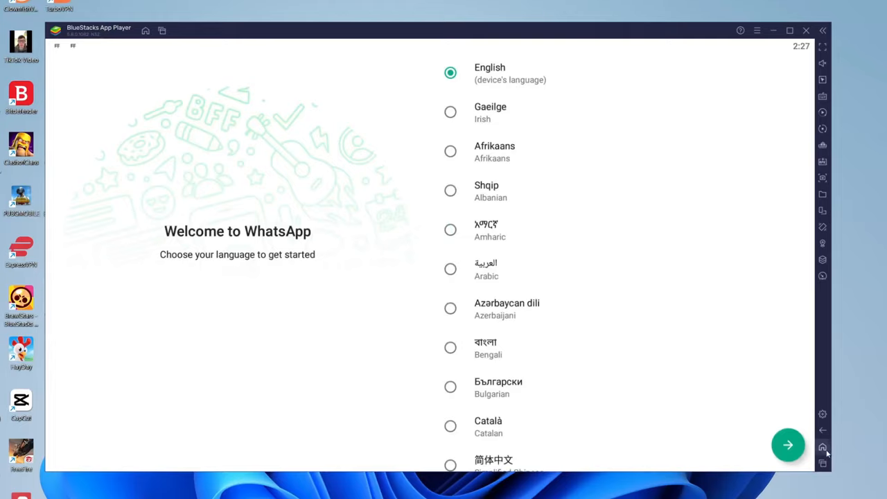
Step: Return to the BlueStacks home screen after viewing WhatsApp's language welcome screen
left_click(823, 447)
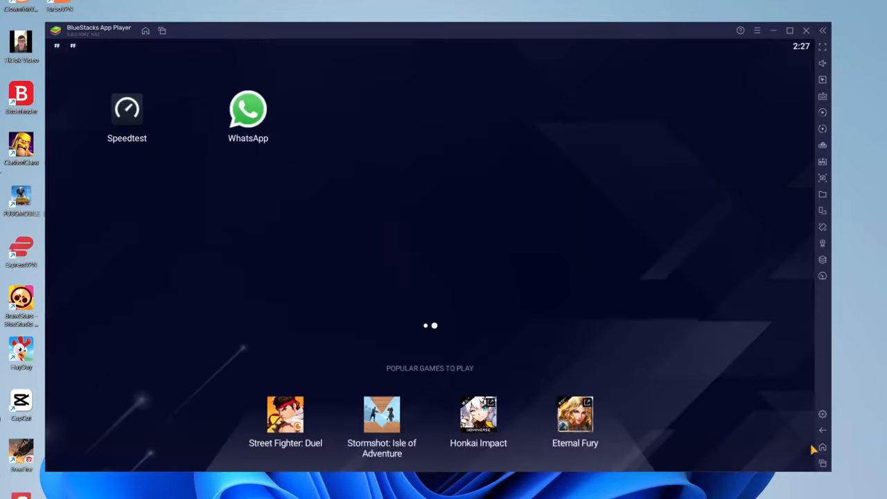